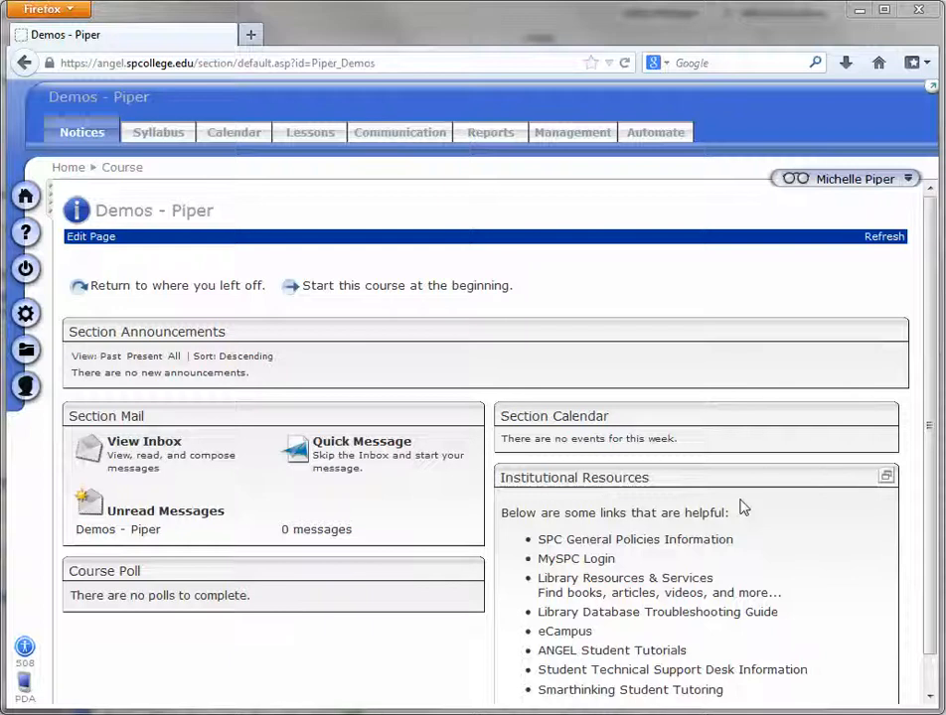
mouse_move(367, 253)
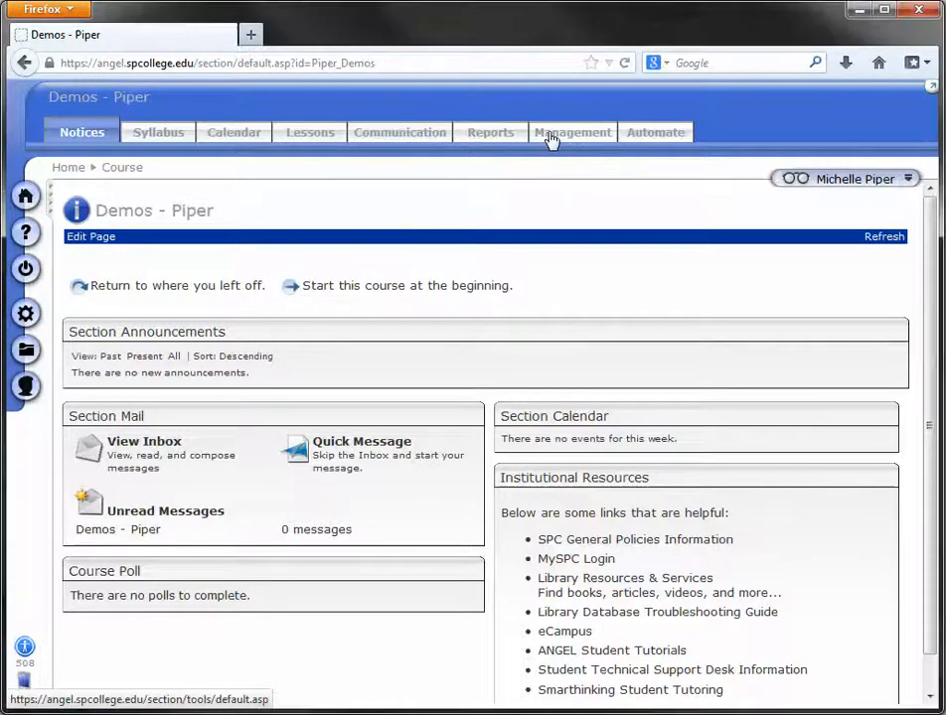
Step: Open Import Console from the Management tab for Demos - Piper
left_click(571, 132)
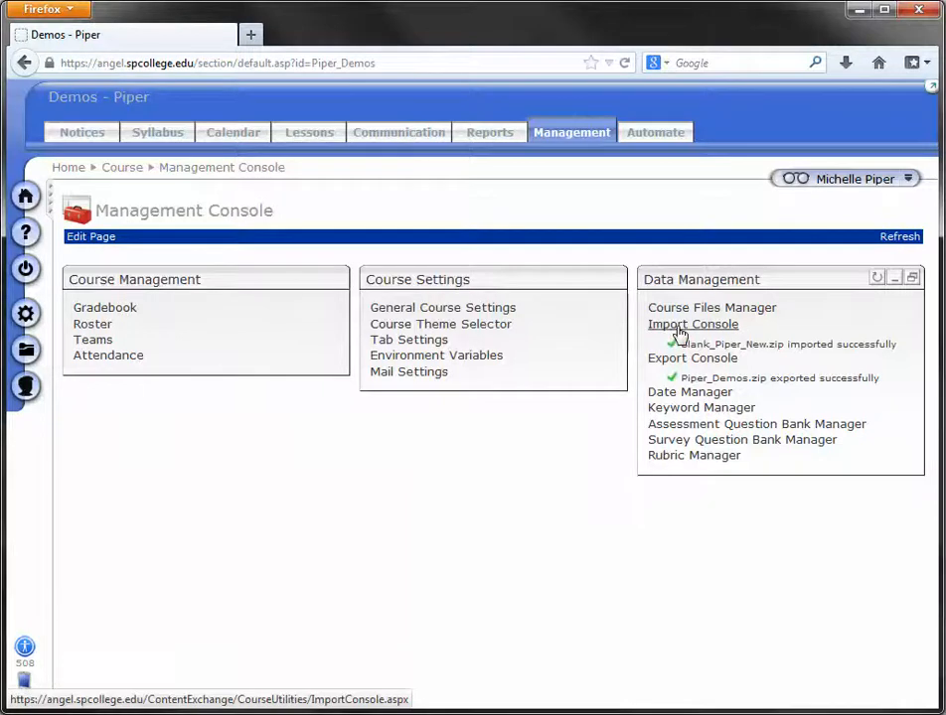
left_click(692, 324)
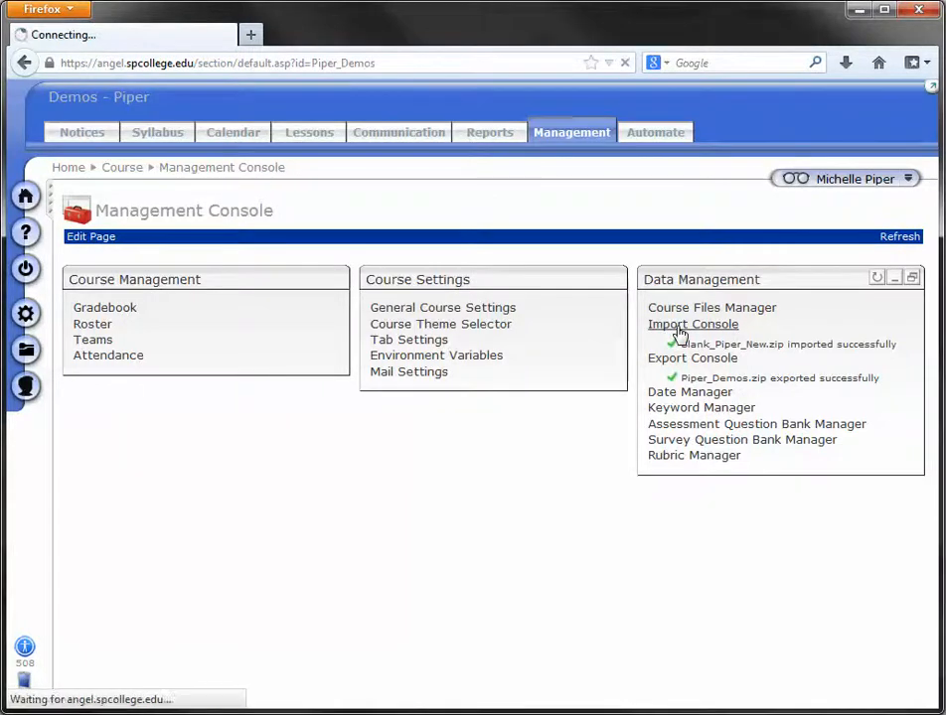
left_click(691, 324)
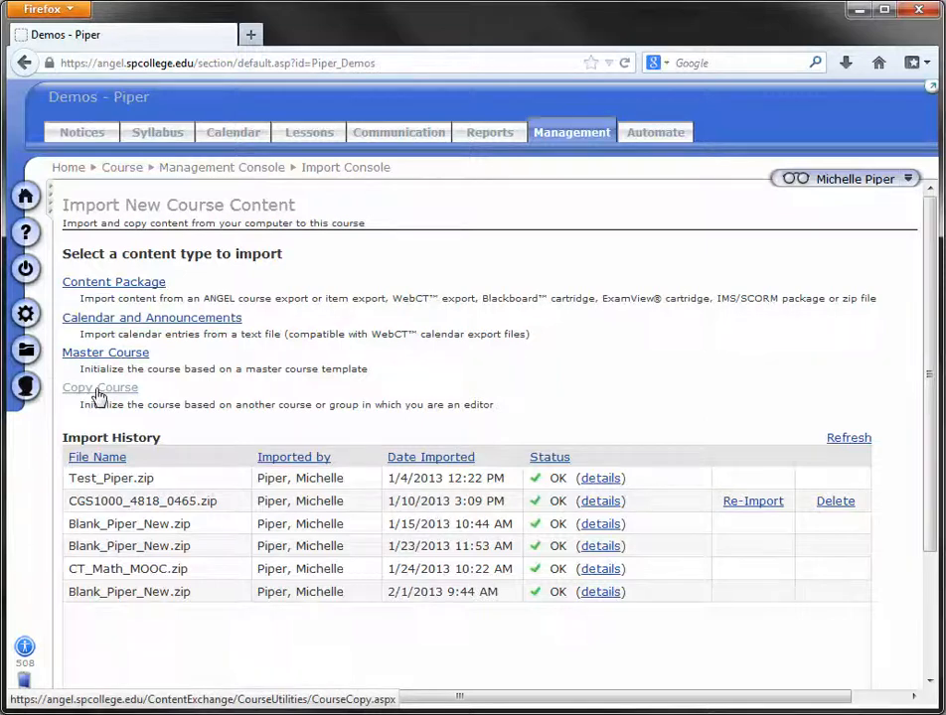
Step: Start a course copy with Sample Course for Testing as the source course
left_click(98, 387)
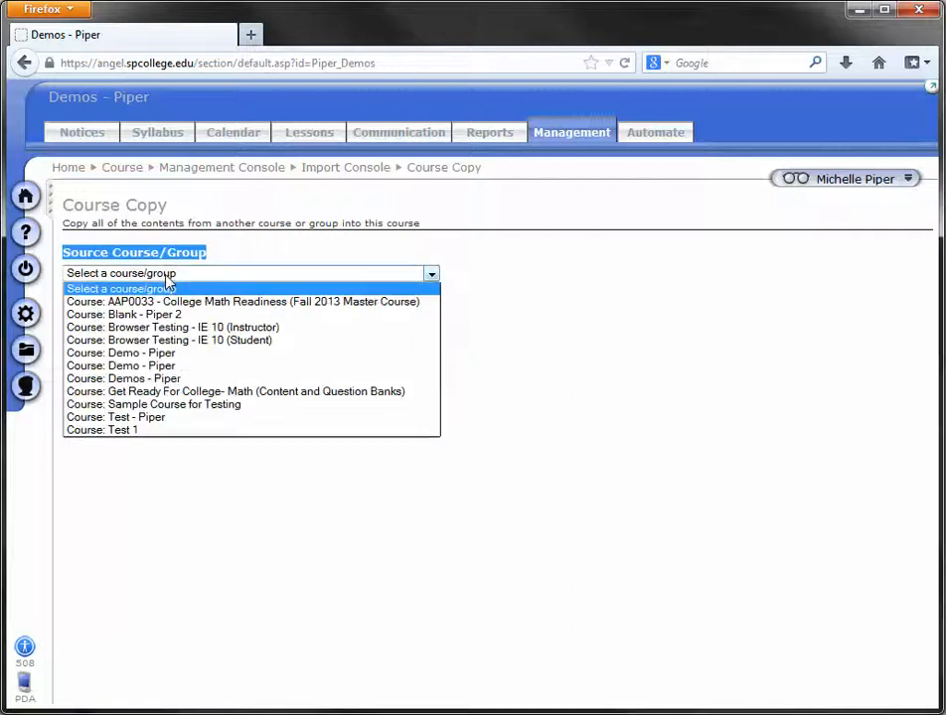
mouse_move(211, 308)
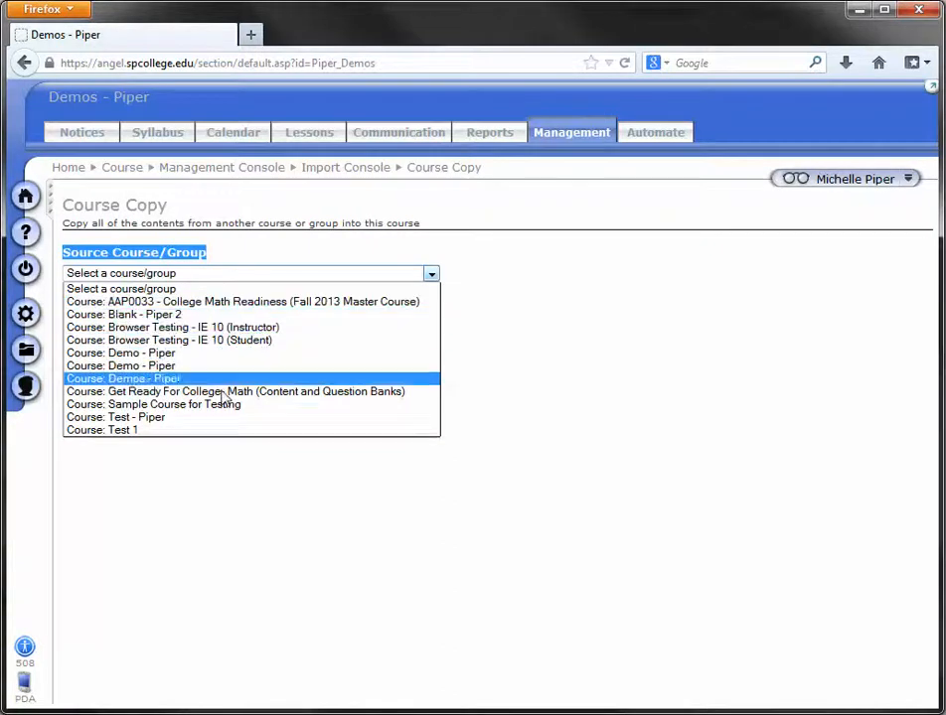
left_click(153, 404)
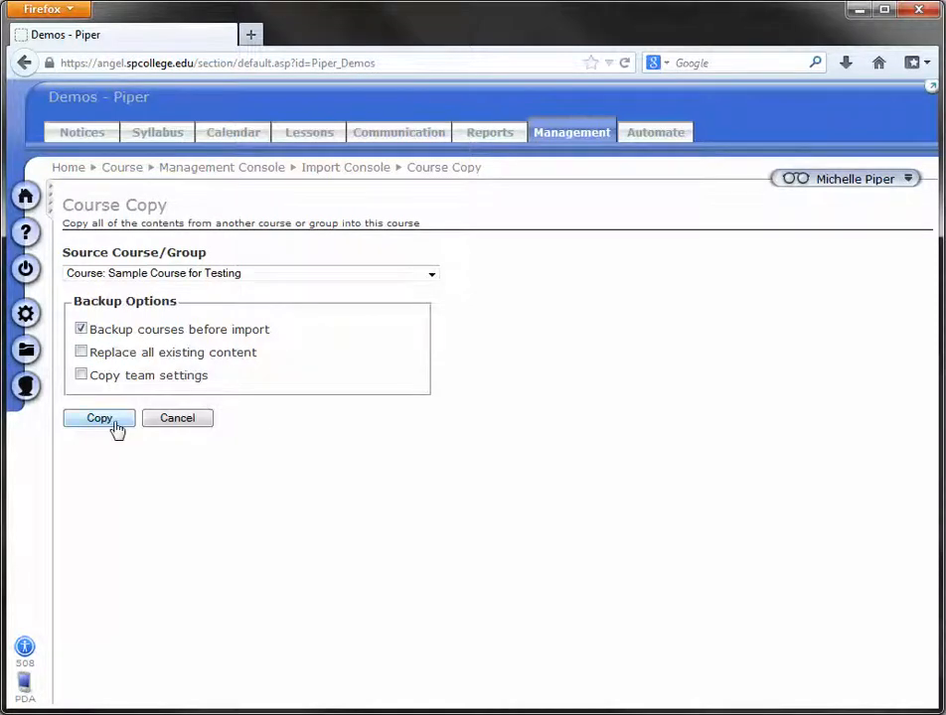
Step: Submit the copy from Sample Course for Testing and return to the Management Console
left_click(98, 418)
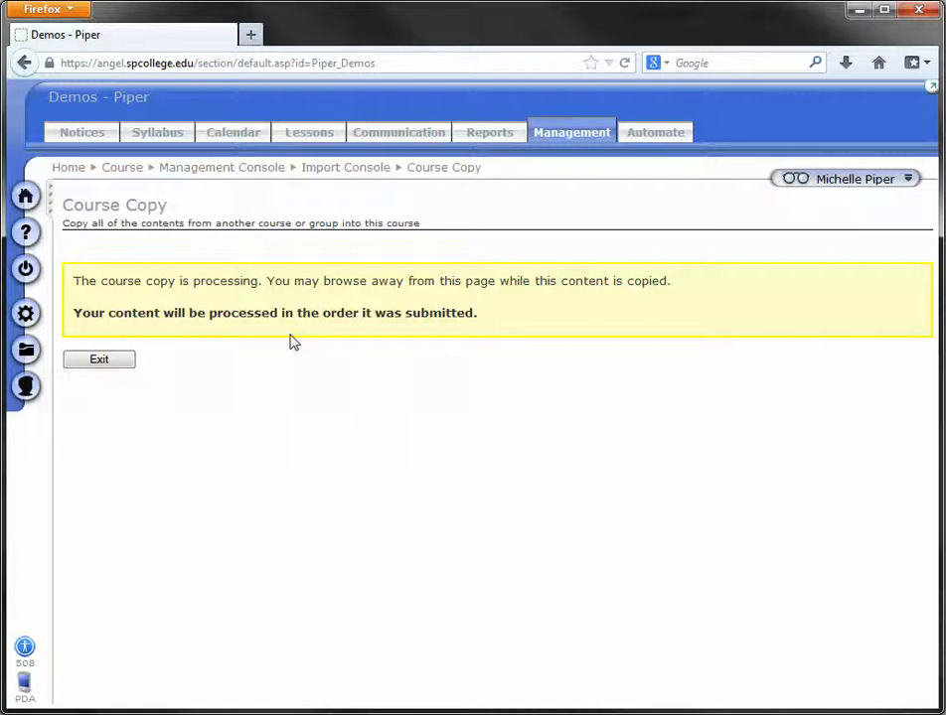
mouse_move(345, 362)
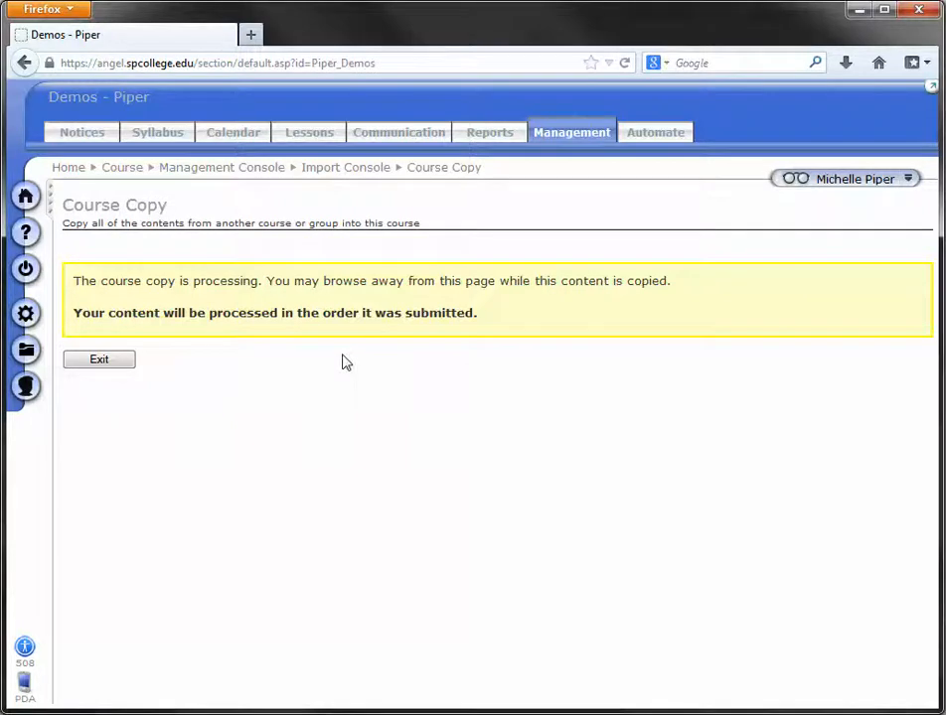
mouse_move(510, 359)
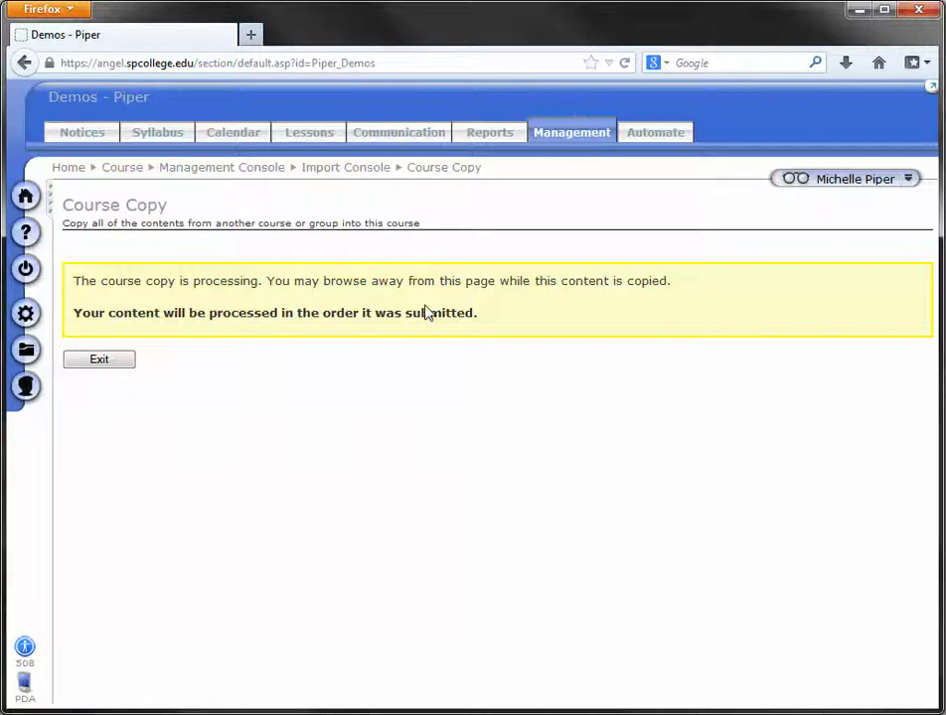
left_click(570, 132)
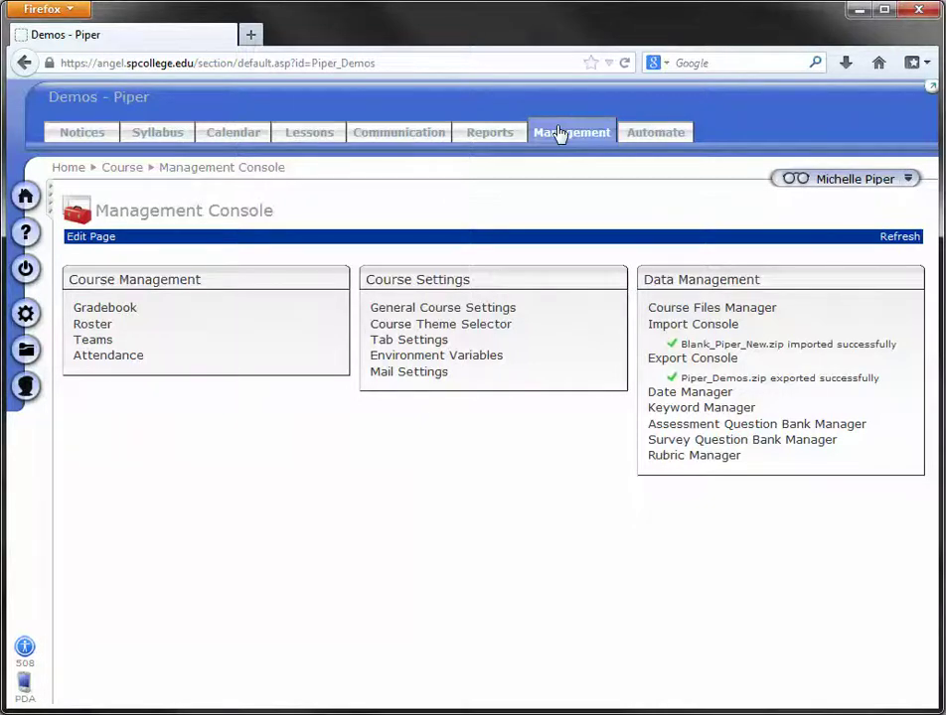
mouse_move(547, 138)
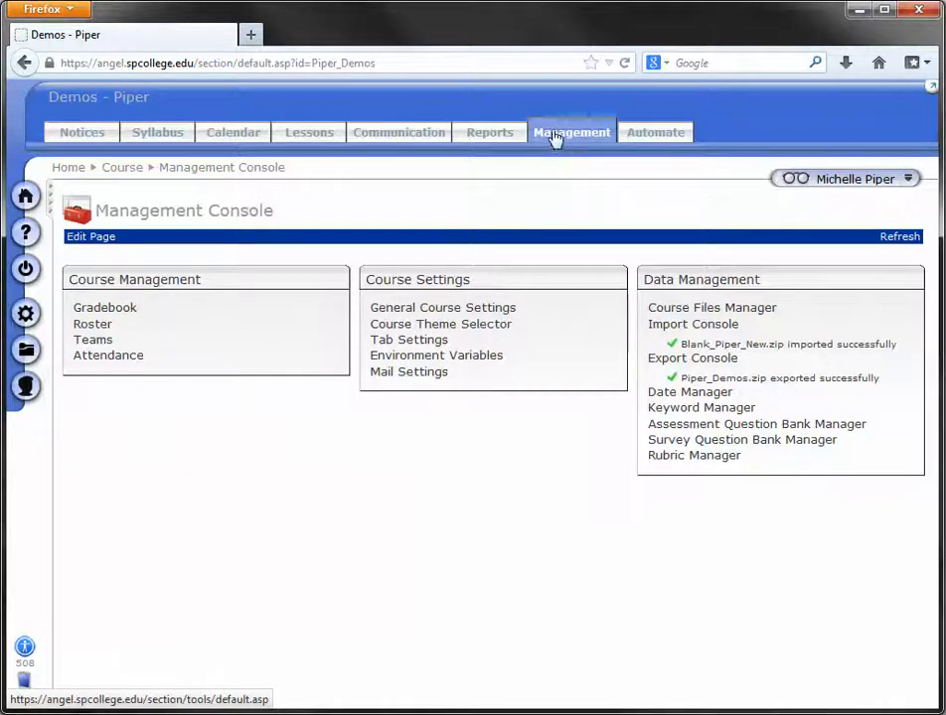
mouse_move(572, 132)
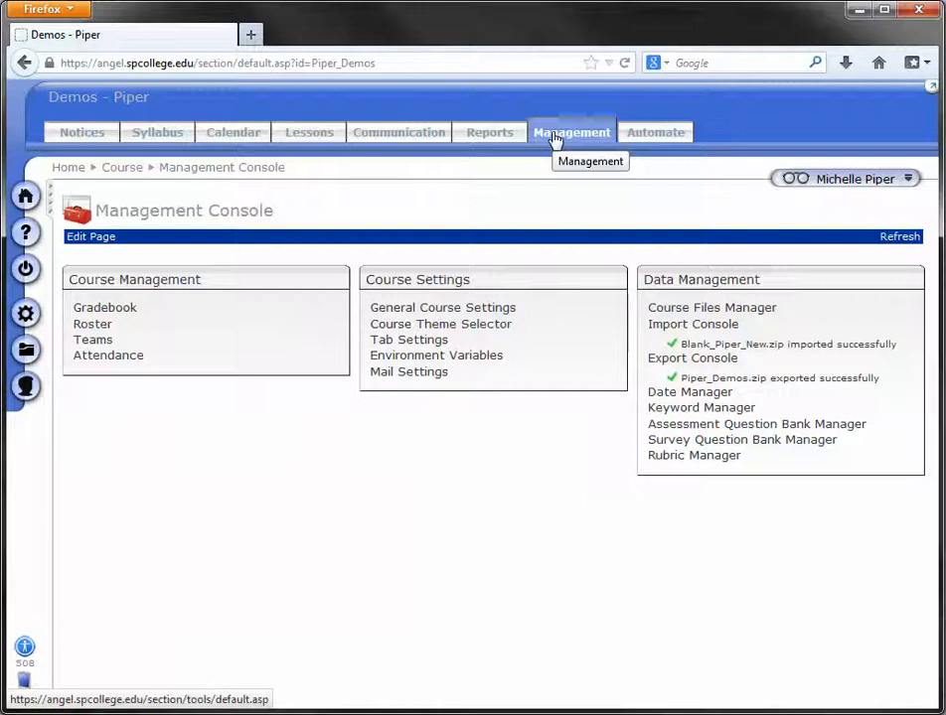
Step: Reload the Management Console to confirm Maintenance_Testing.zip imported successfully
left_click(571, 132)
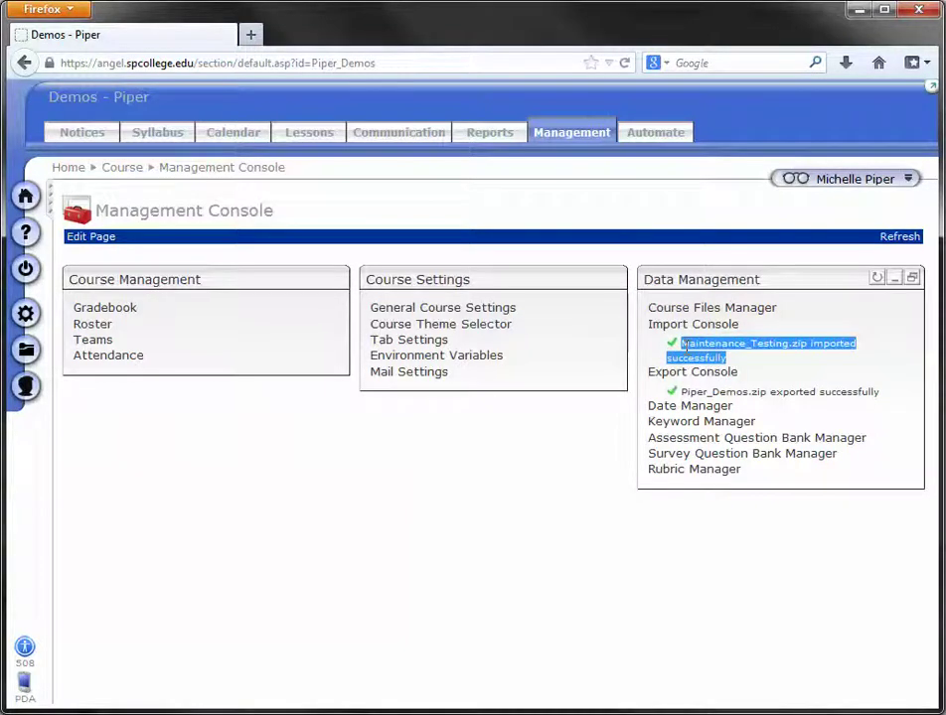
mouse_move(745, 373)
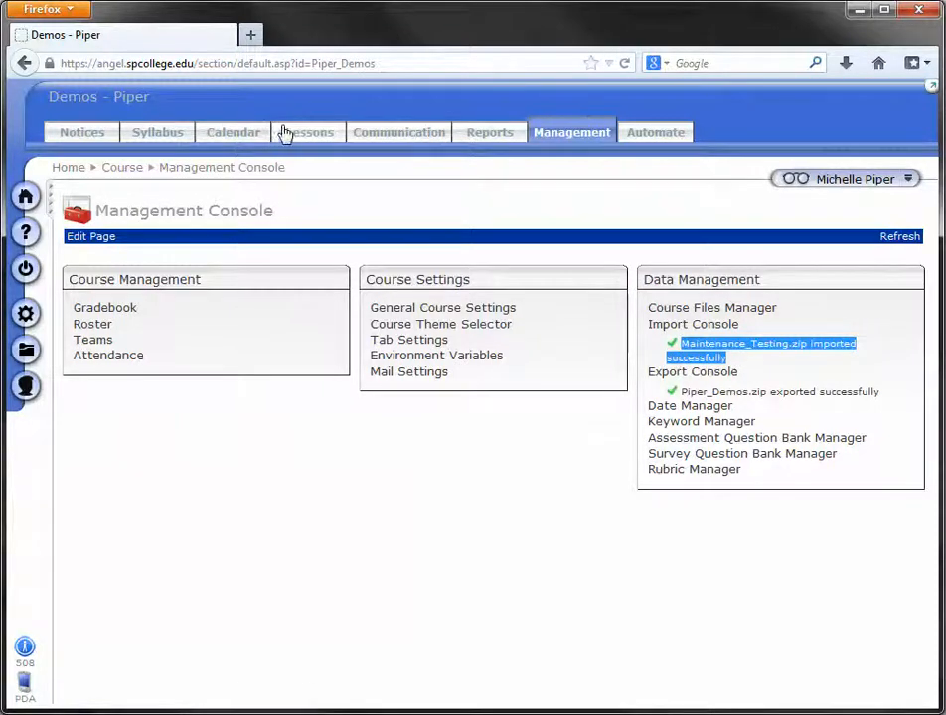
Step: View the Lessons tab listing Start Here!, Exam 1, Unit 1 and Unit 2
left_click(306, 131)
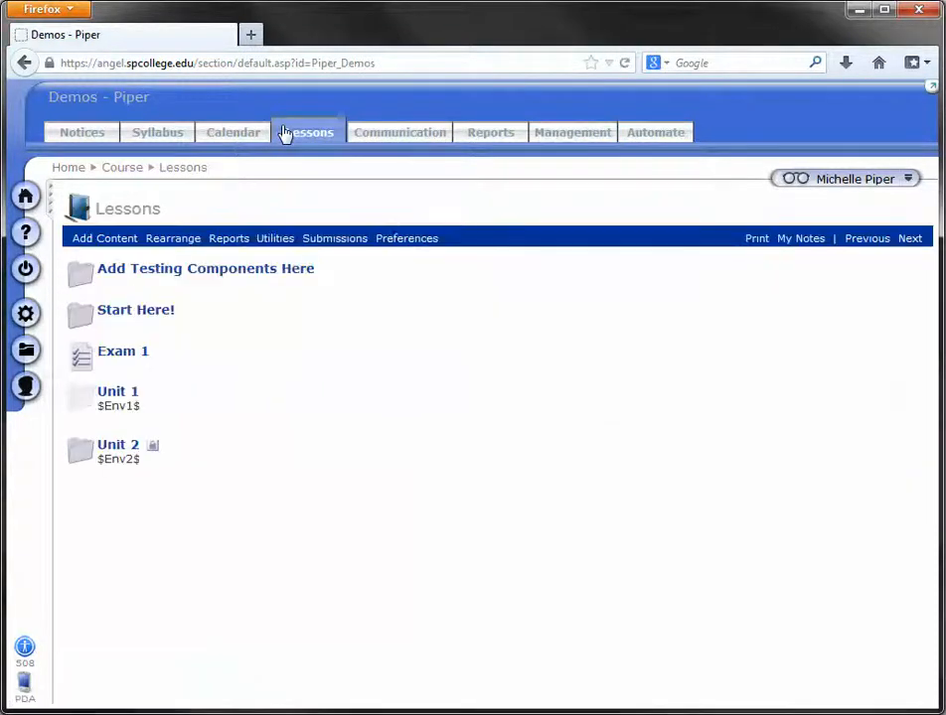